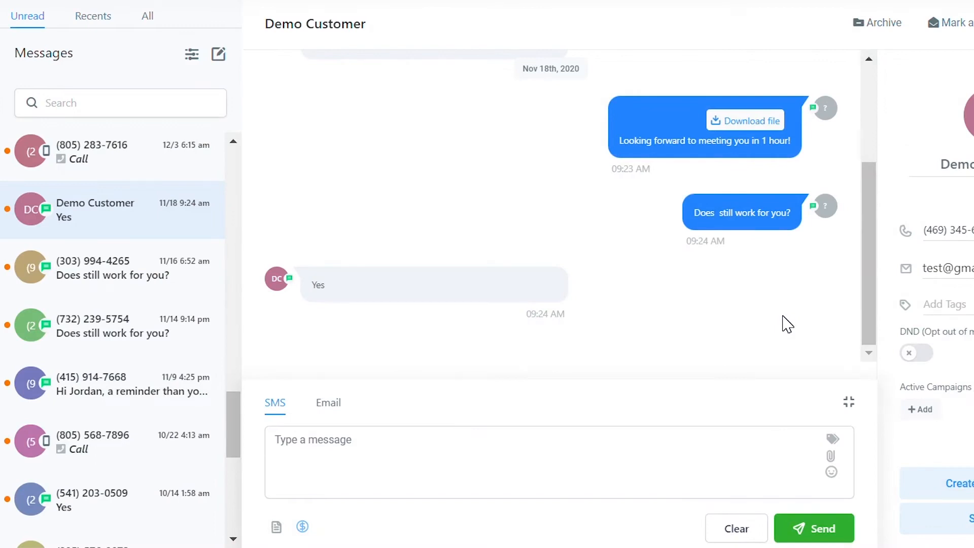
mouse_move(139, 68)
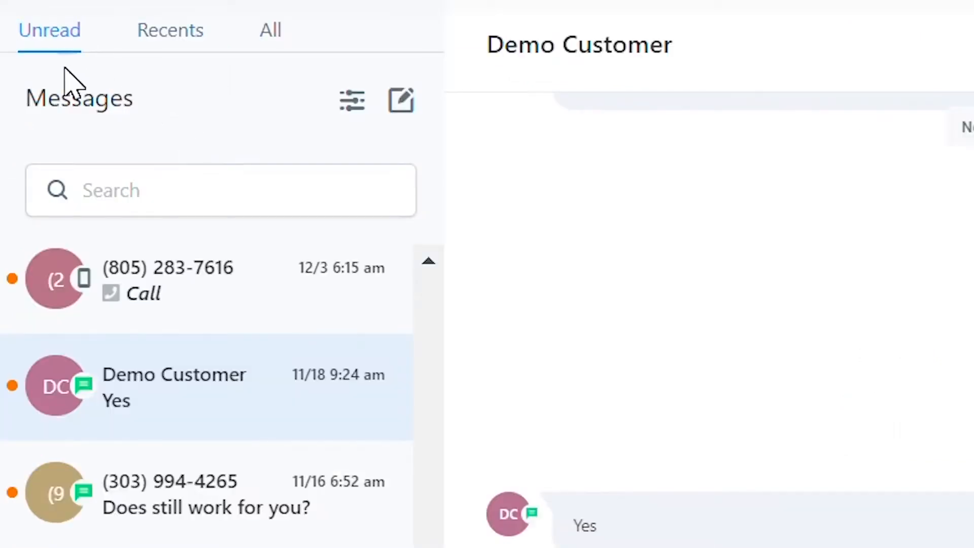
mouse_move(279, 68)
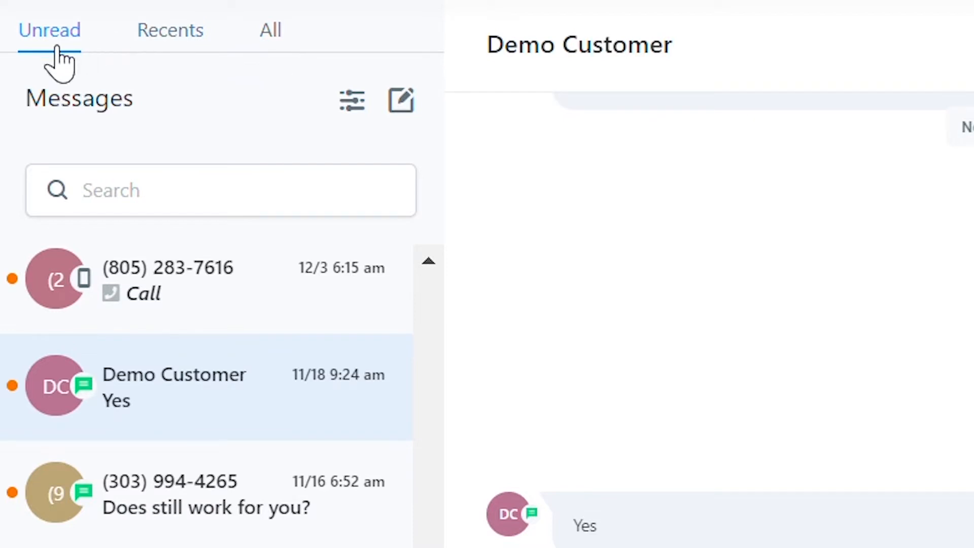
mouse_move(170, 30)
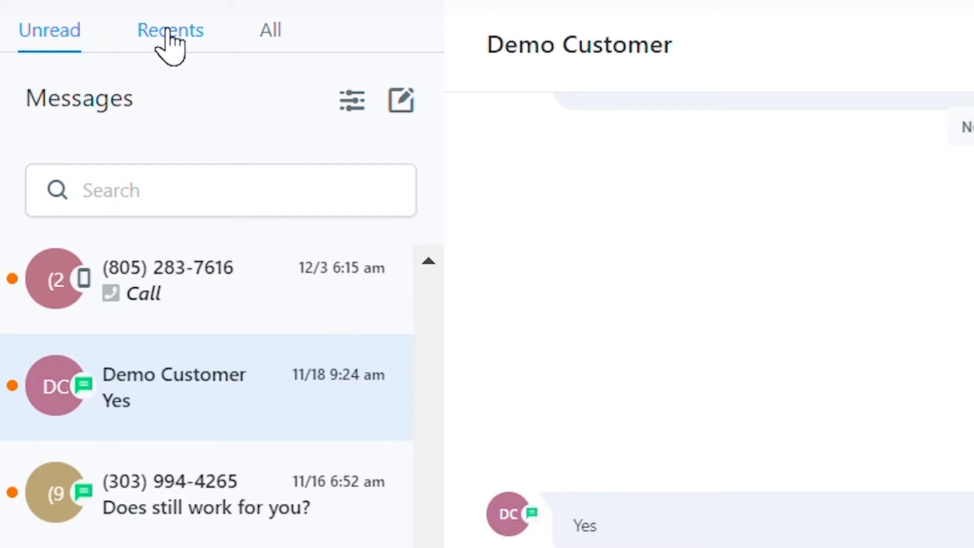
mouse_move(254, 44)
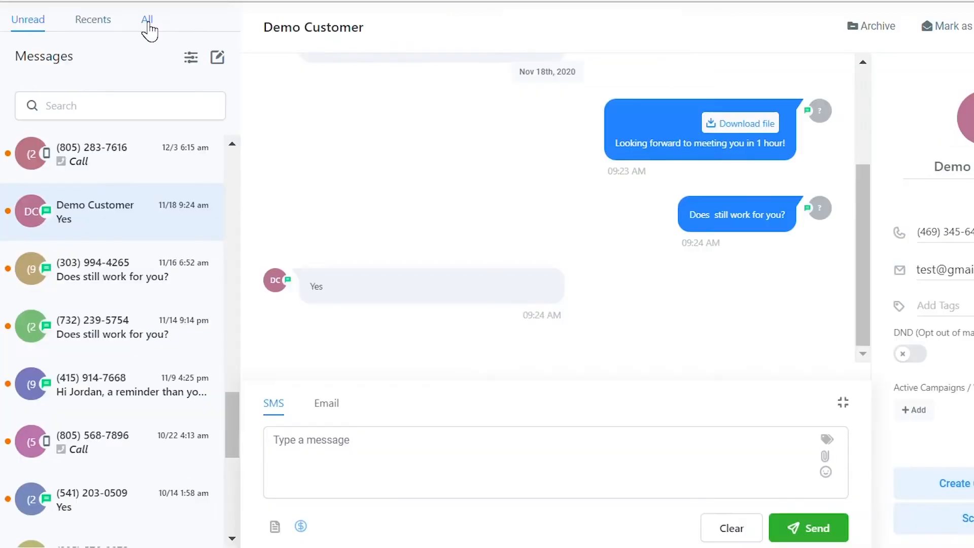
mouse_move(67, 79)
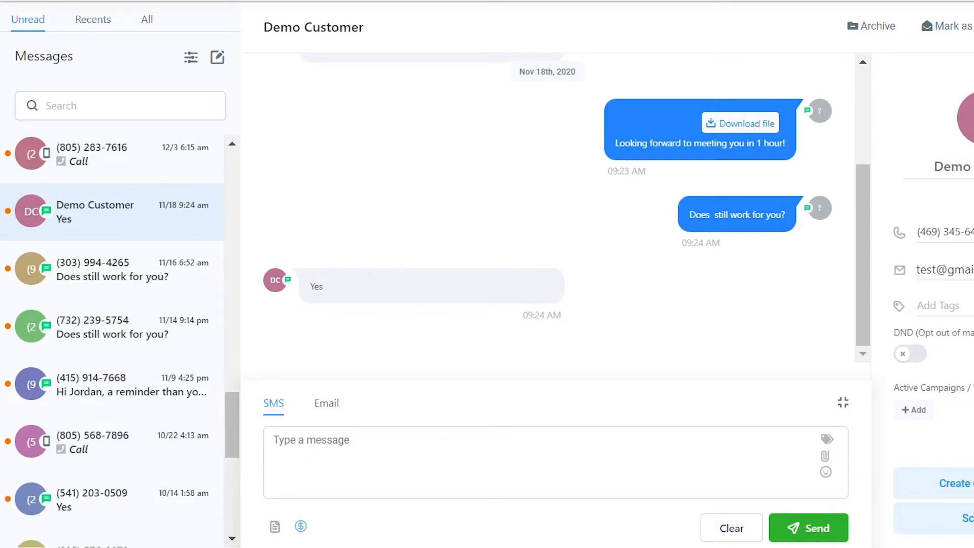
mouse_move(89, 221)
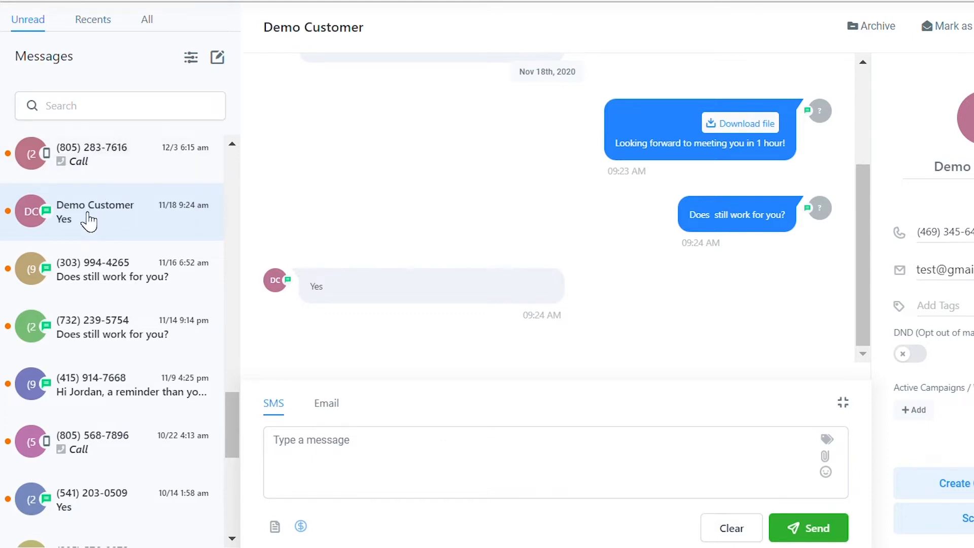
mouse_move(545, 234)
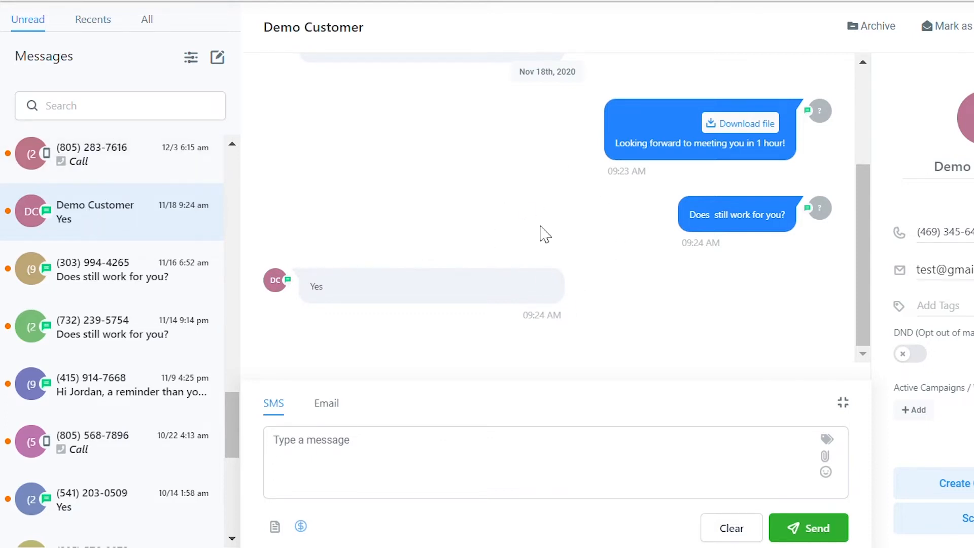
mouse_move(637, 207)
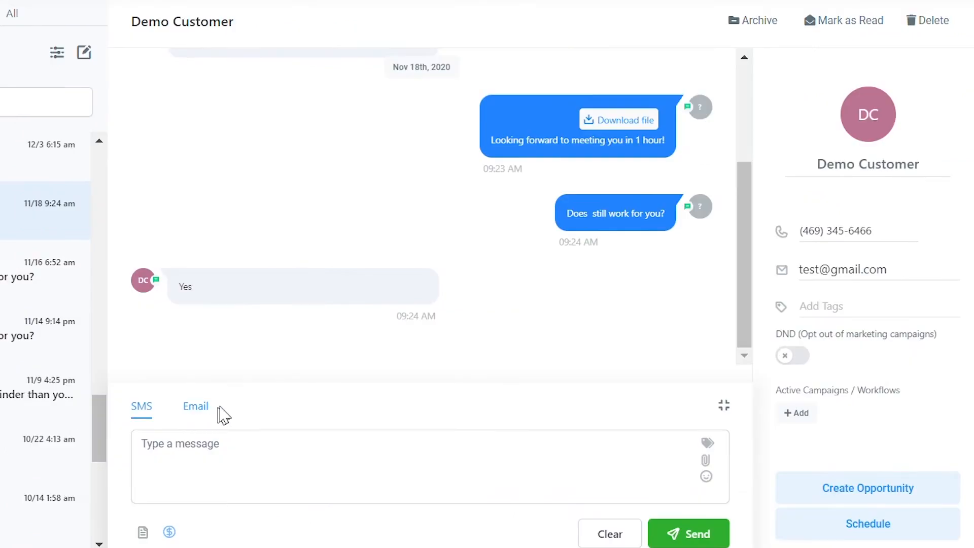
mouse_move(842, 20)
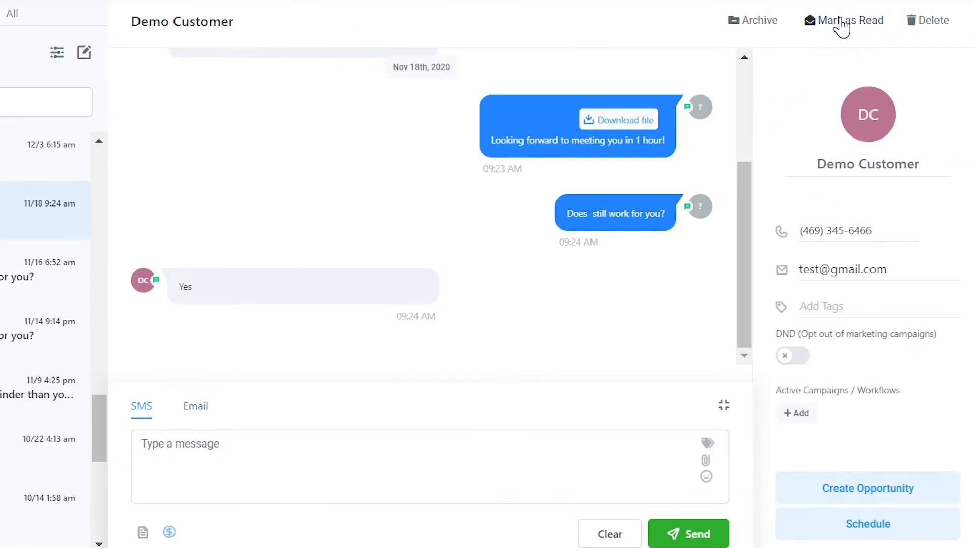
mouse_move(362, 300)
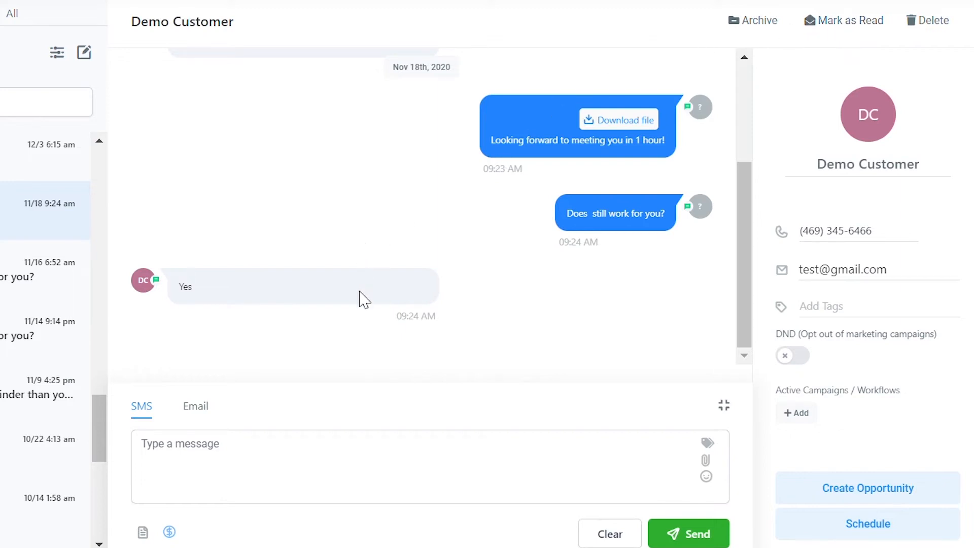
Step: Scroll the Demo Customer history up to the Nov 18, 2020 'Conversation began' marker and START message
scroll(up, 3)
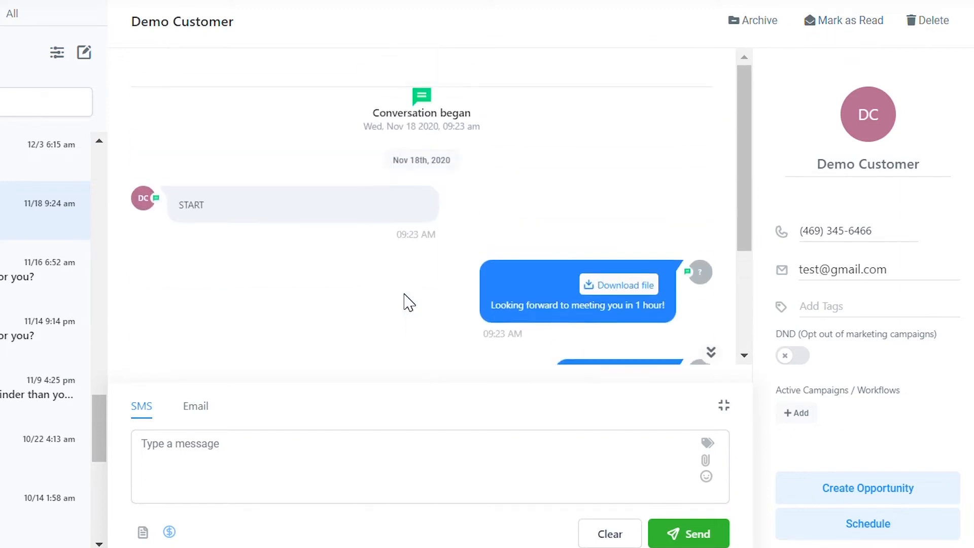
mouse_move(414, 187)
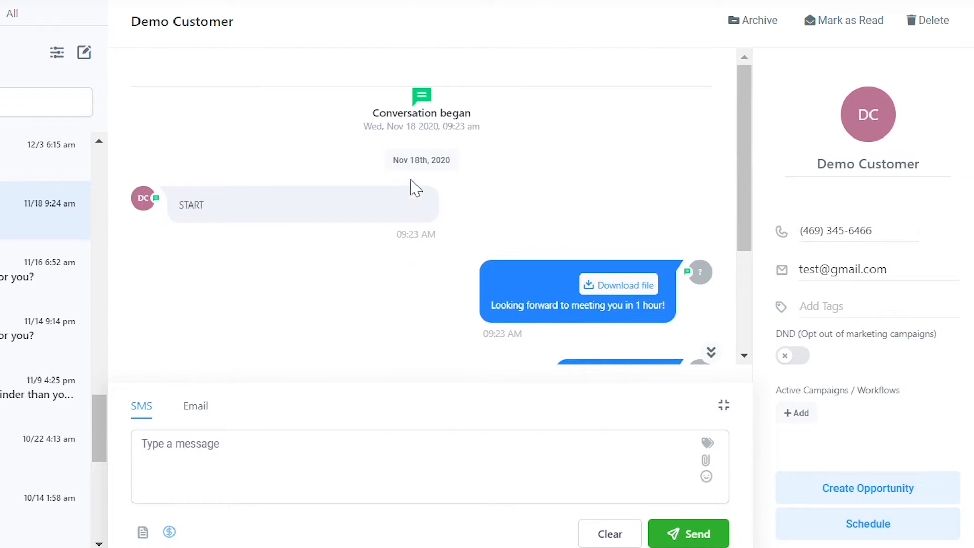
mouse_move(414, 297)
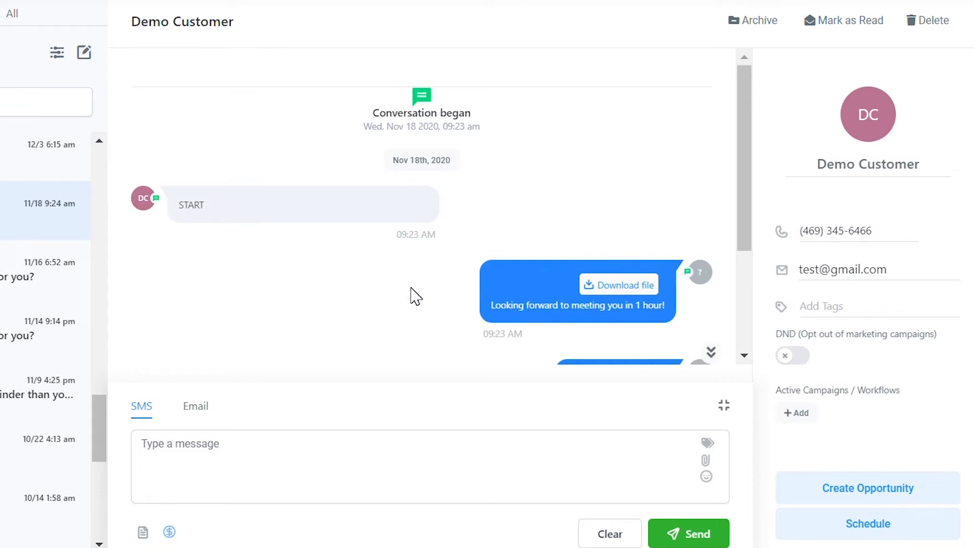
mouse_move(891, 164)
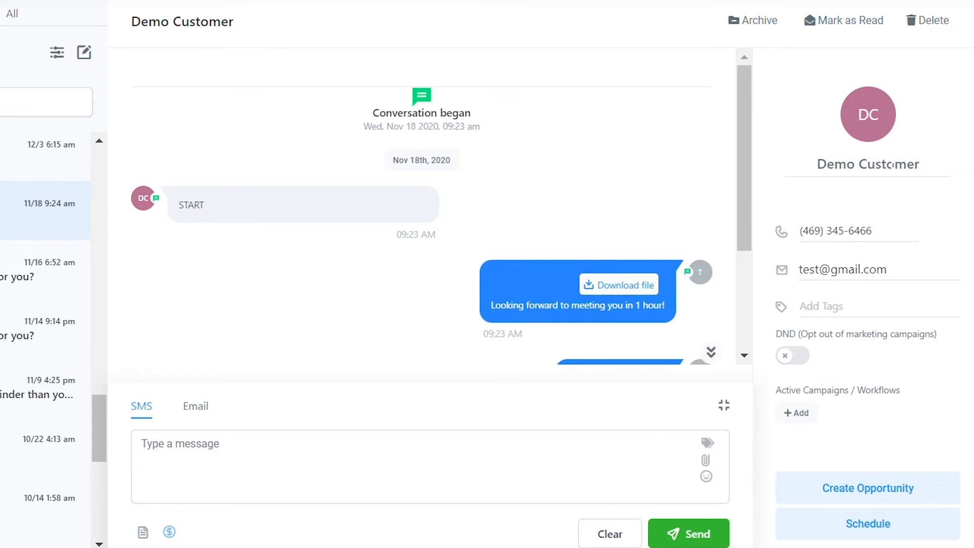
mouse_move(962, 214)
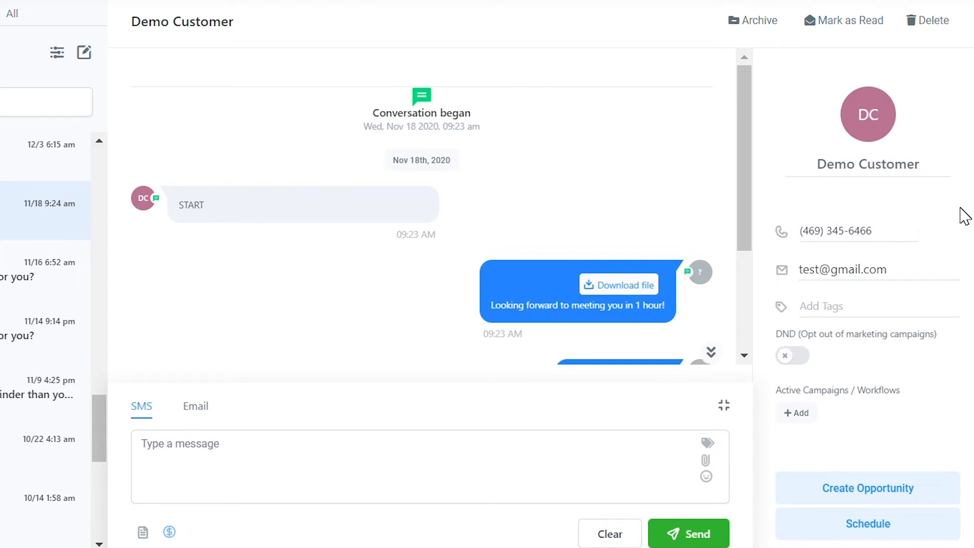
mouse_move(780, 241)
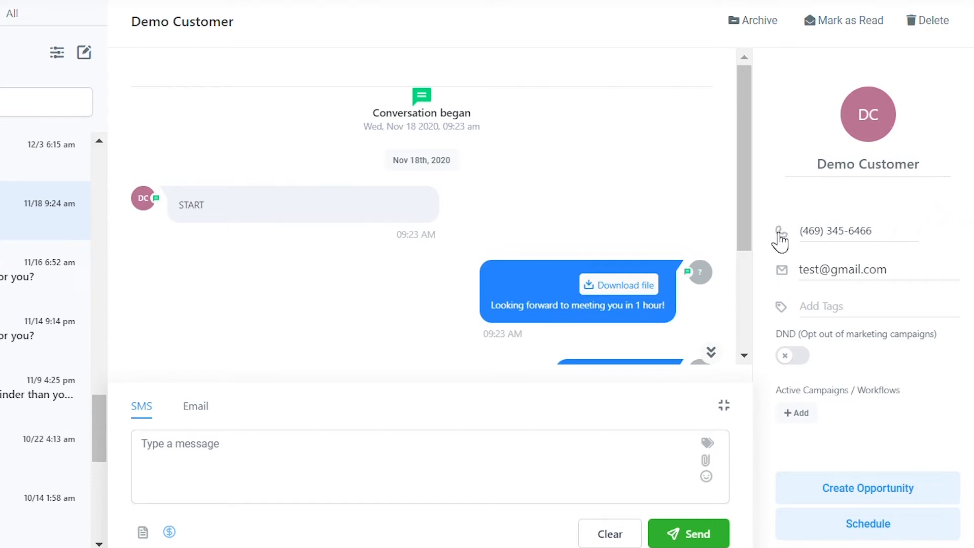
mouse_move(780, 250)
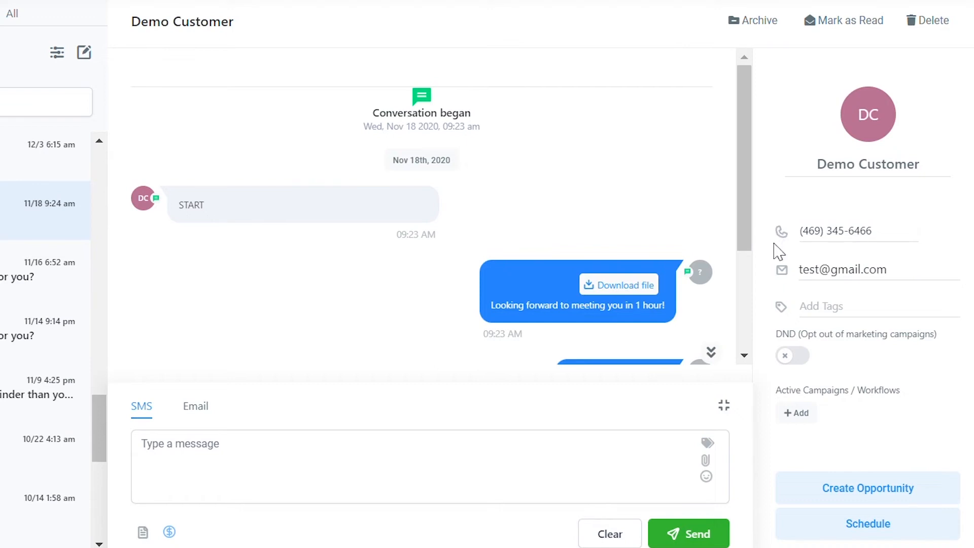
mouse_move(791, 306)
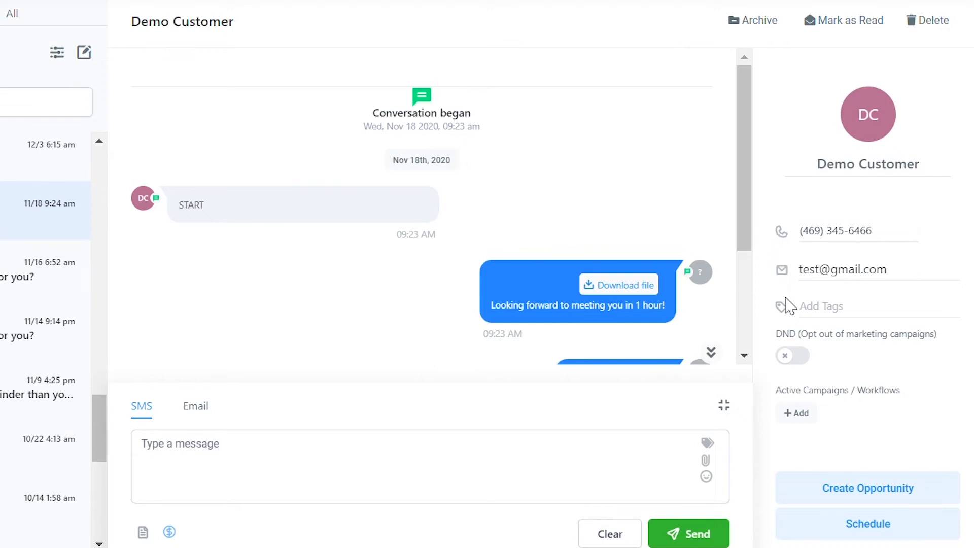
mouse_move(790, 329)
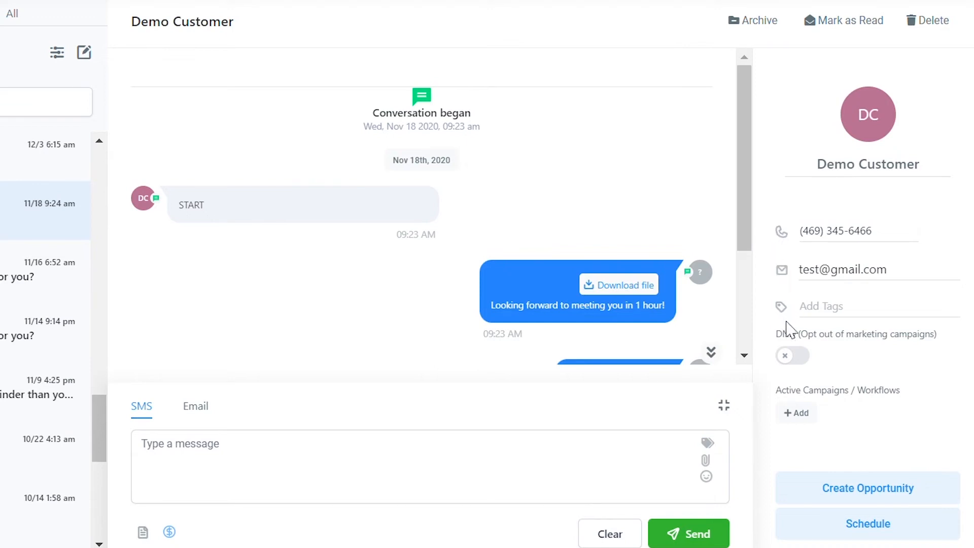
Step: Toggle Demo Customer's DND marketing opt-out on and back off, leaving it disabled
click(793, 355)
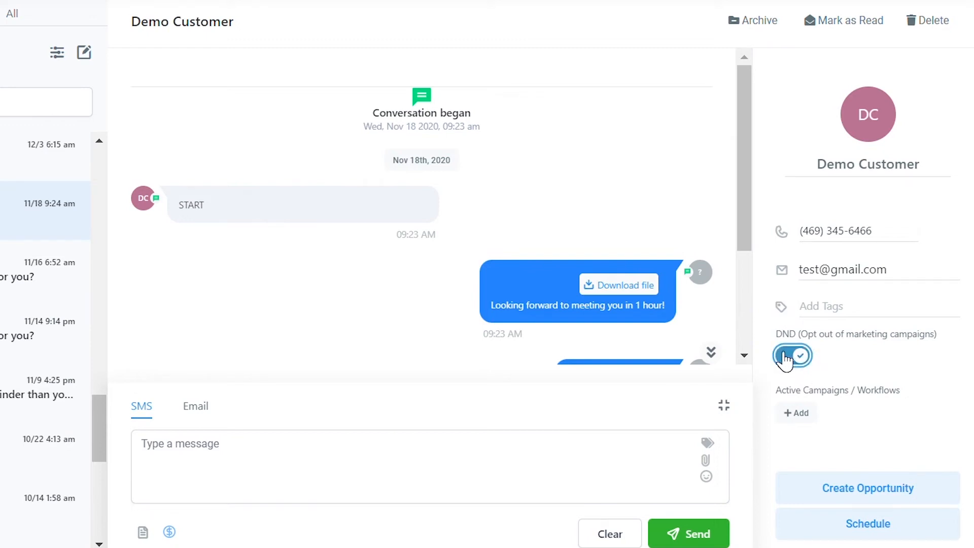
click(792, 355)
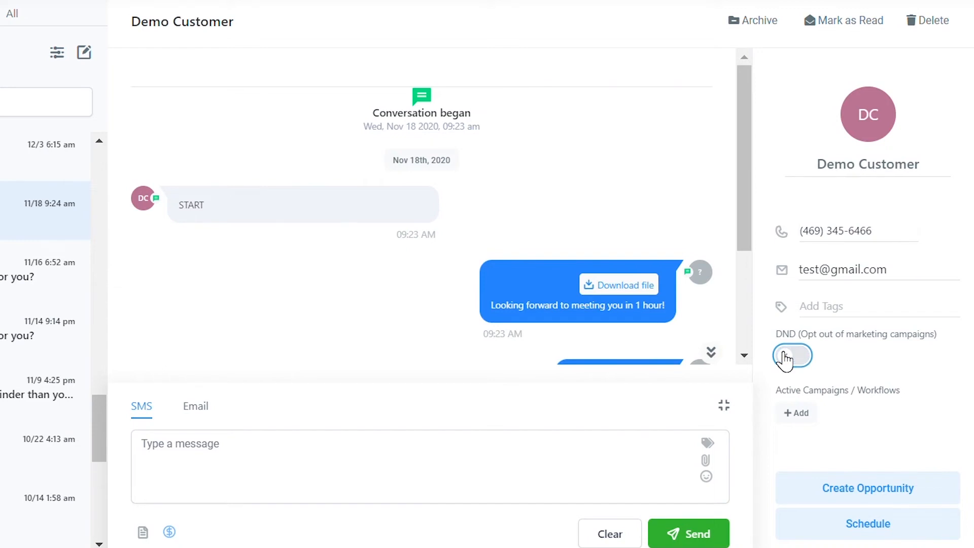
click(793, 355)
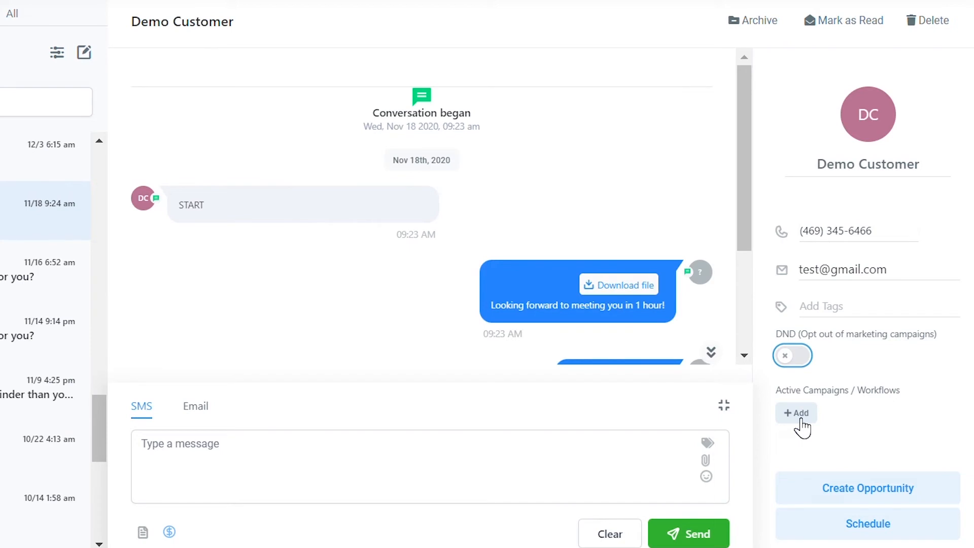
mouse_move(831, 513)
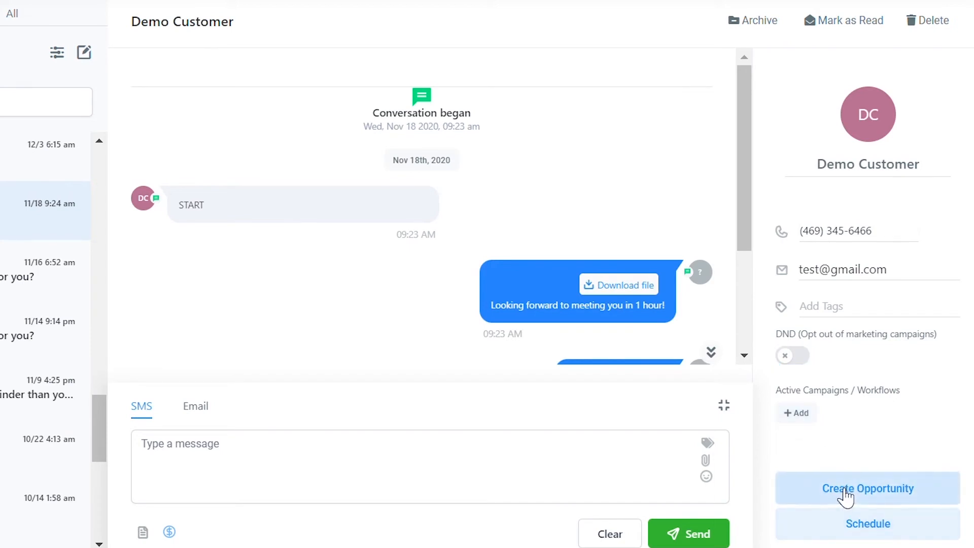
click(868, 488)
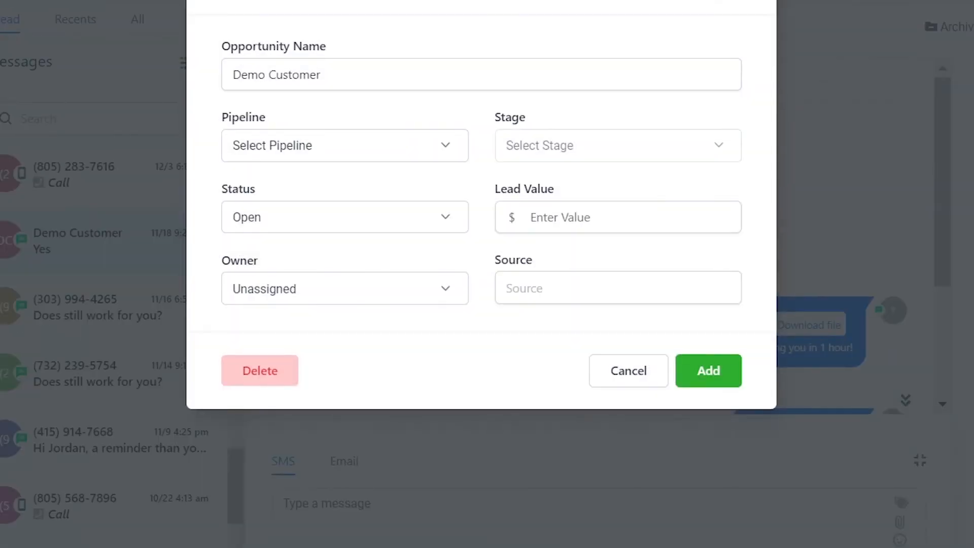
mouse_move(428, 264)
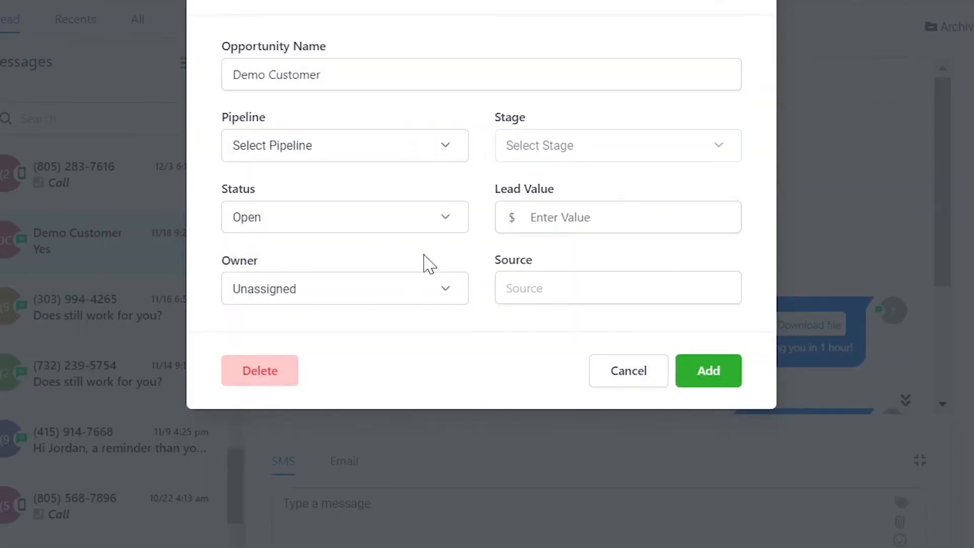
mouse_move(490, 375)
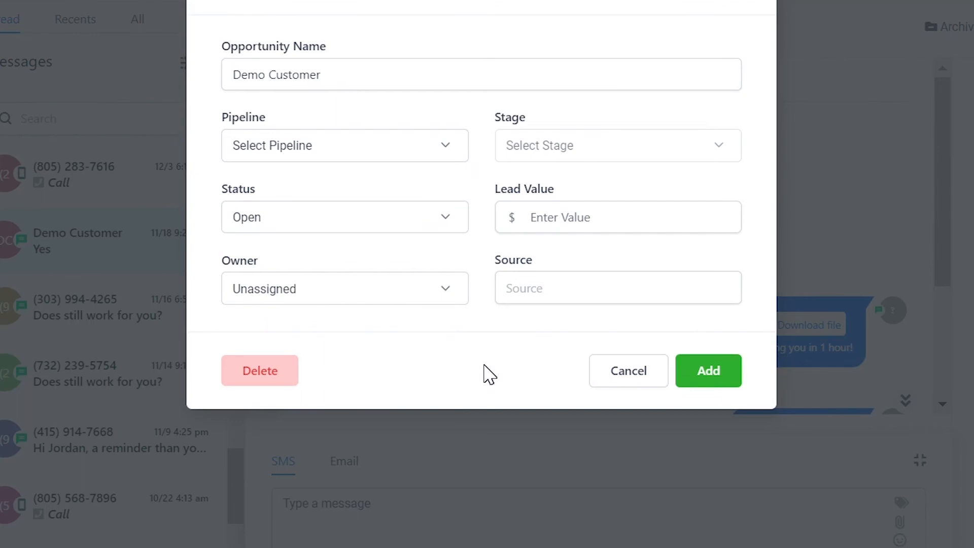
mouse_move(707, 371)
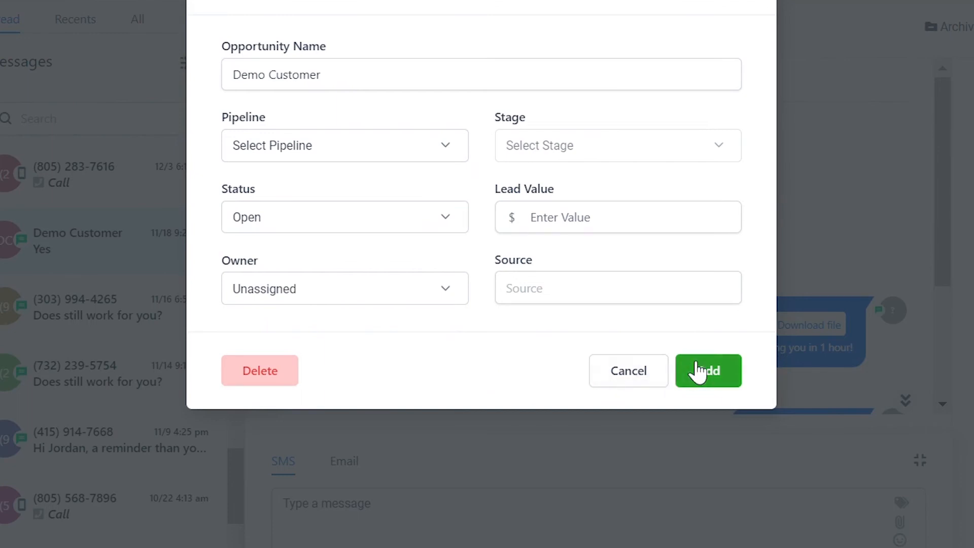
mouse_move(649, 379)
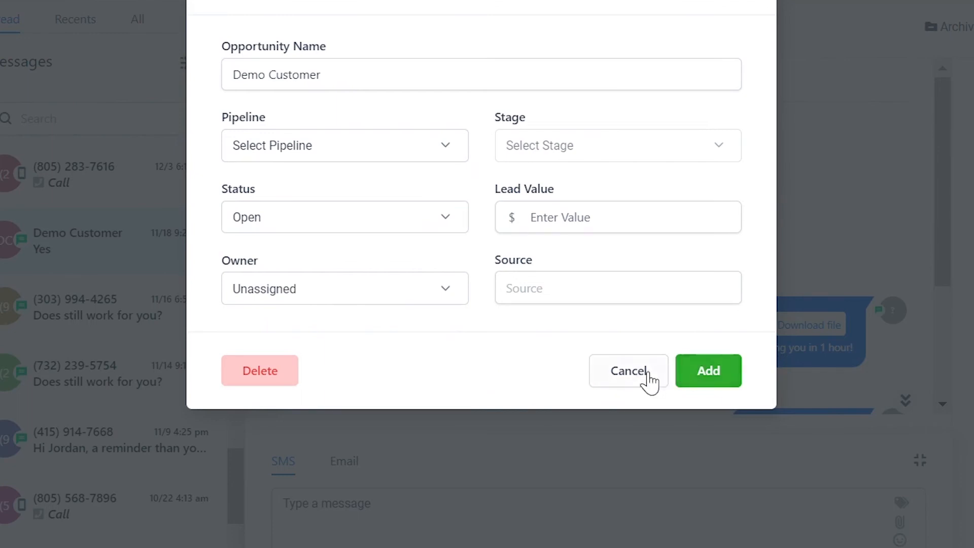
click(628, 371)
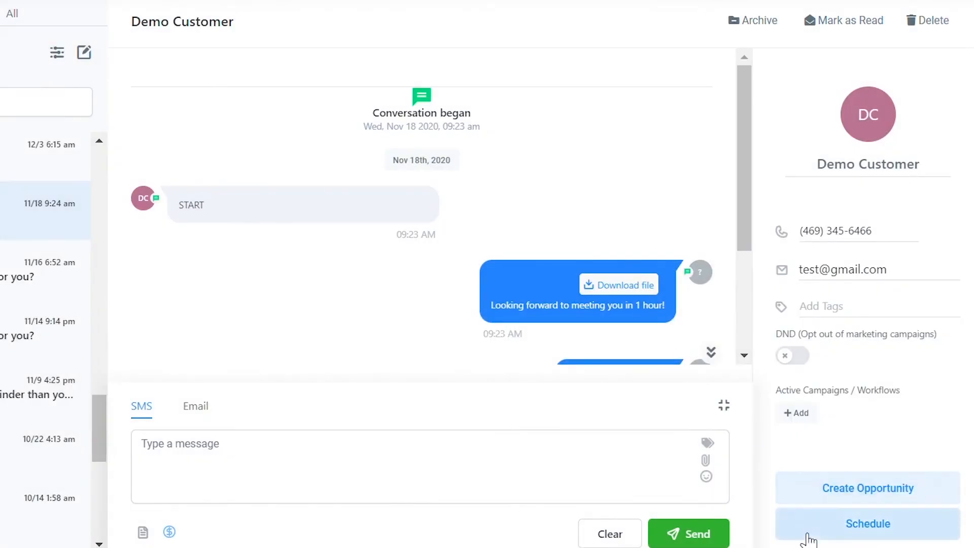
click(866, 523)
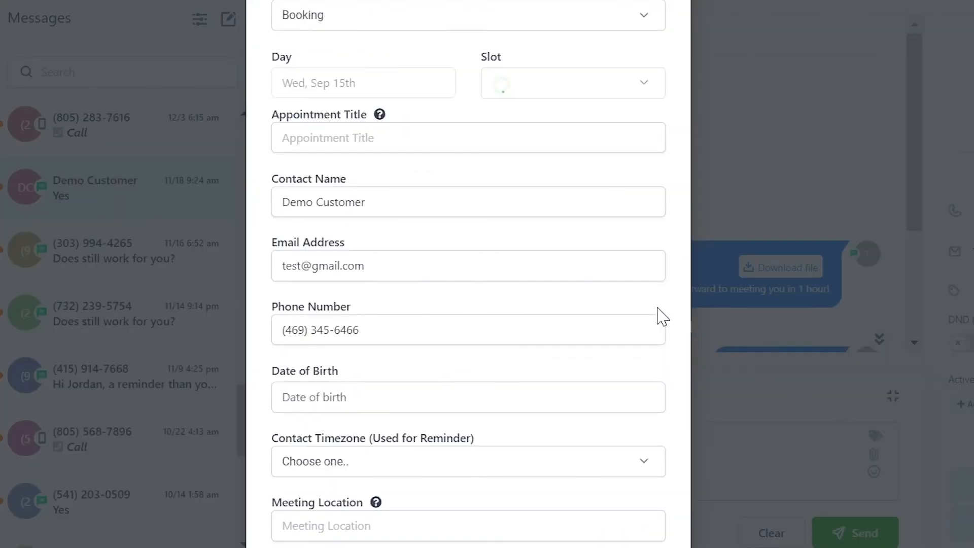
scroll(down, 3)
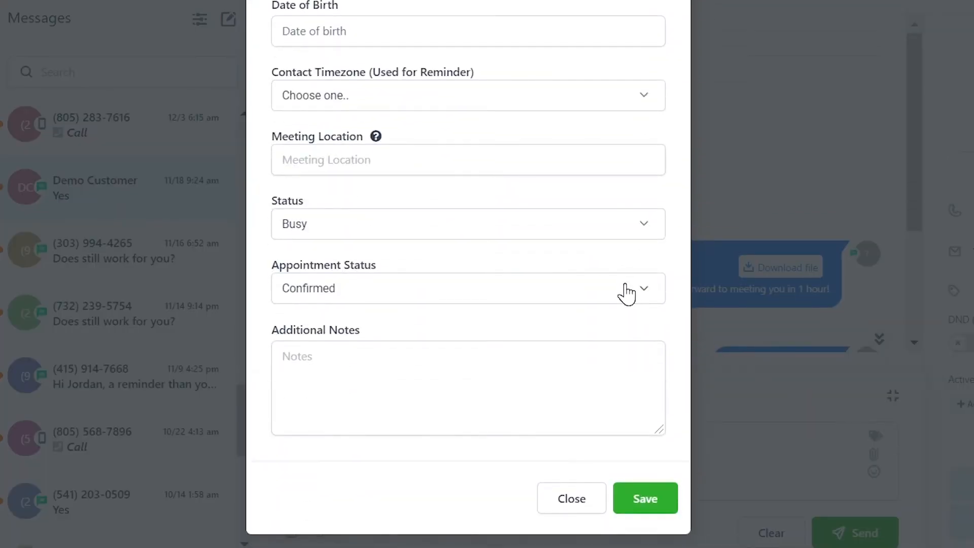
click(644, 497)
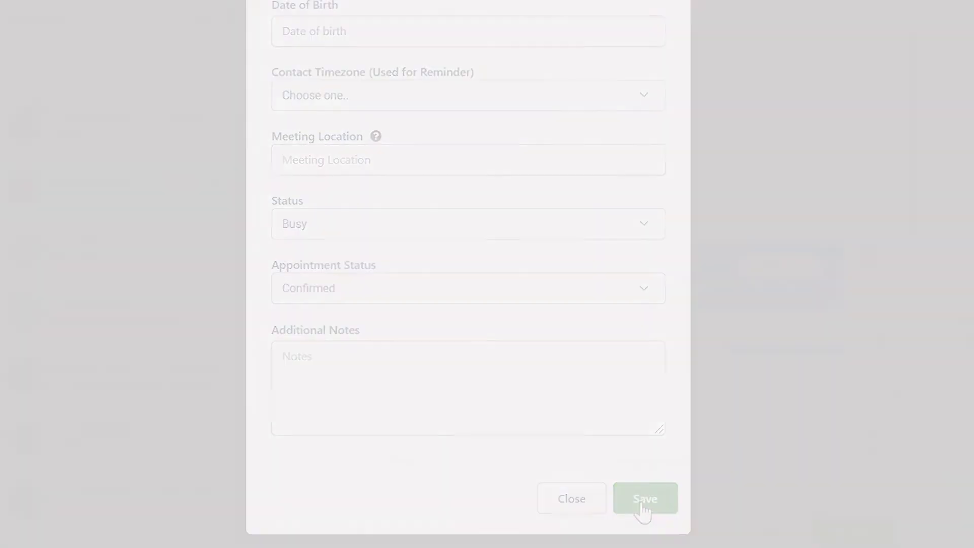
click(645, 497)
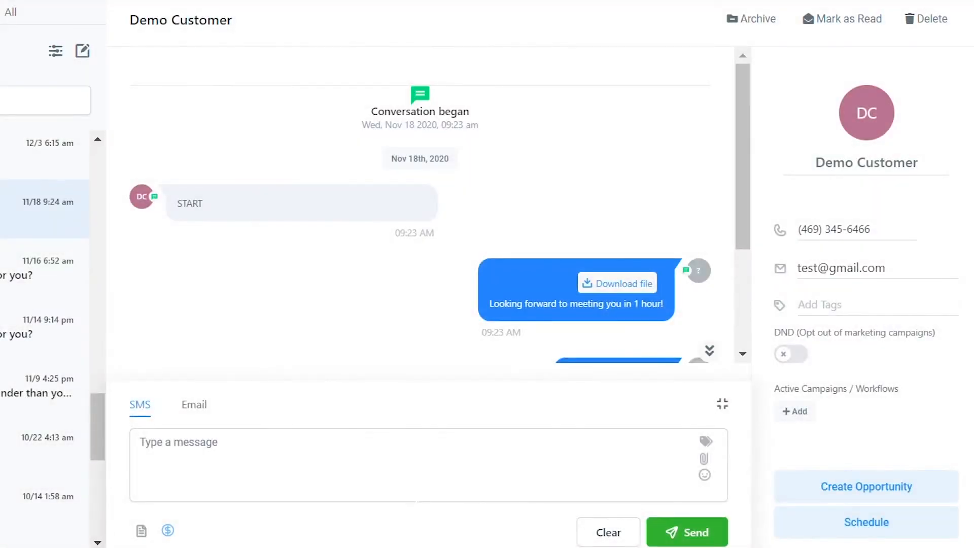
mouse_move(665, 295)
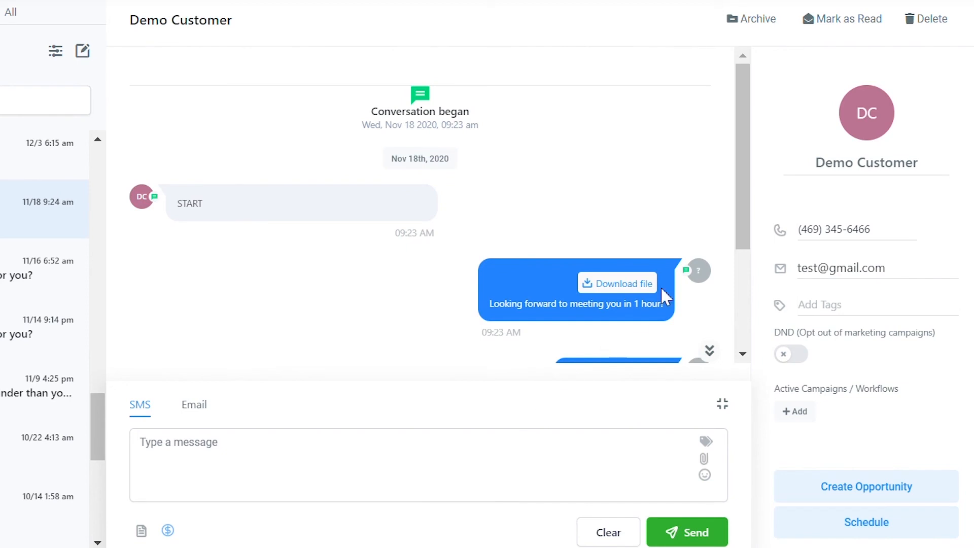
mouse_move(930, 21)
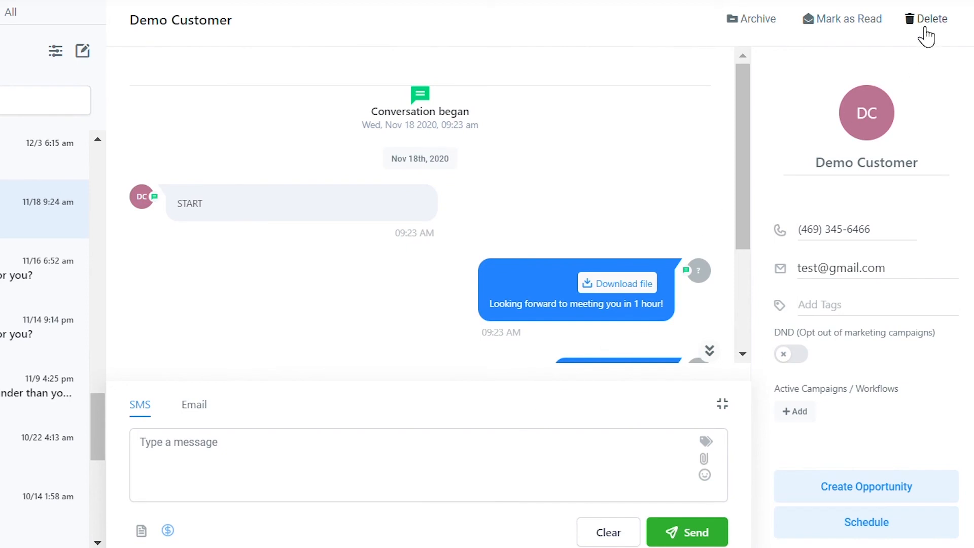
mouse_move(957, 28)
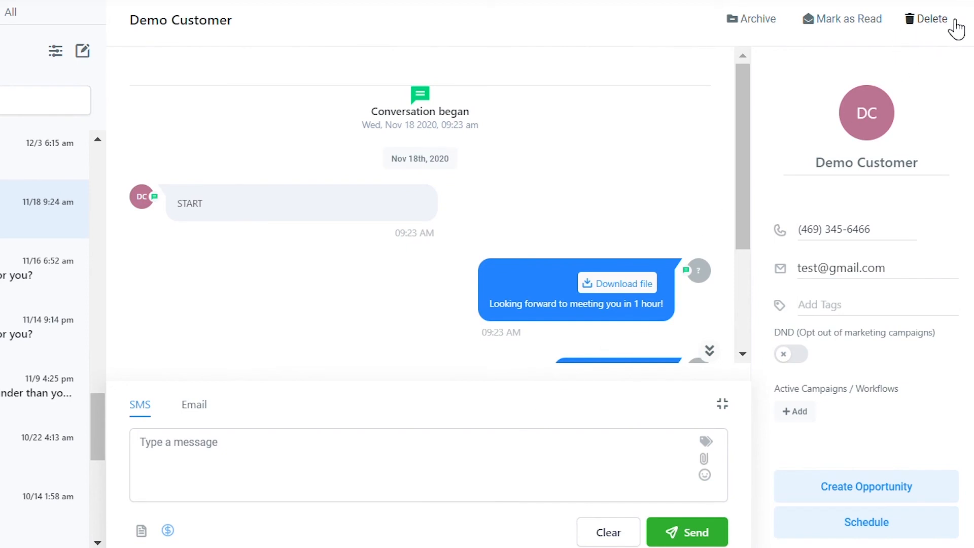
mouse_move(931, 34)
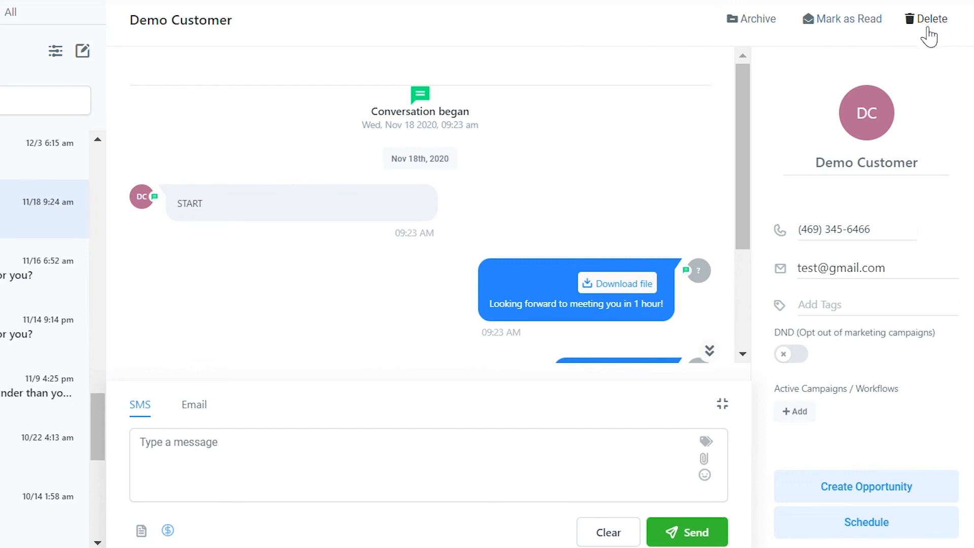
mouse_move(750, 19)
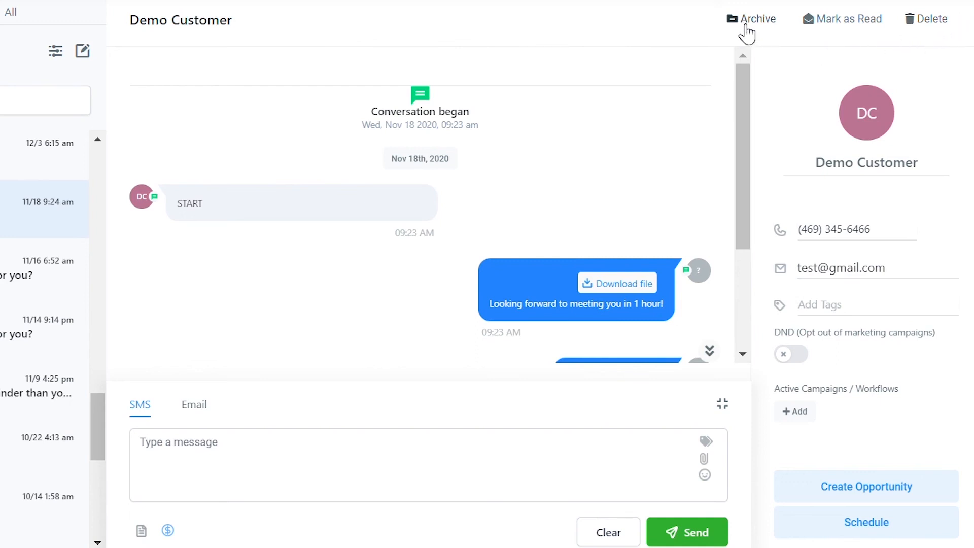
mouse_move(645, 27)
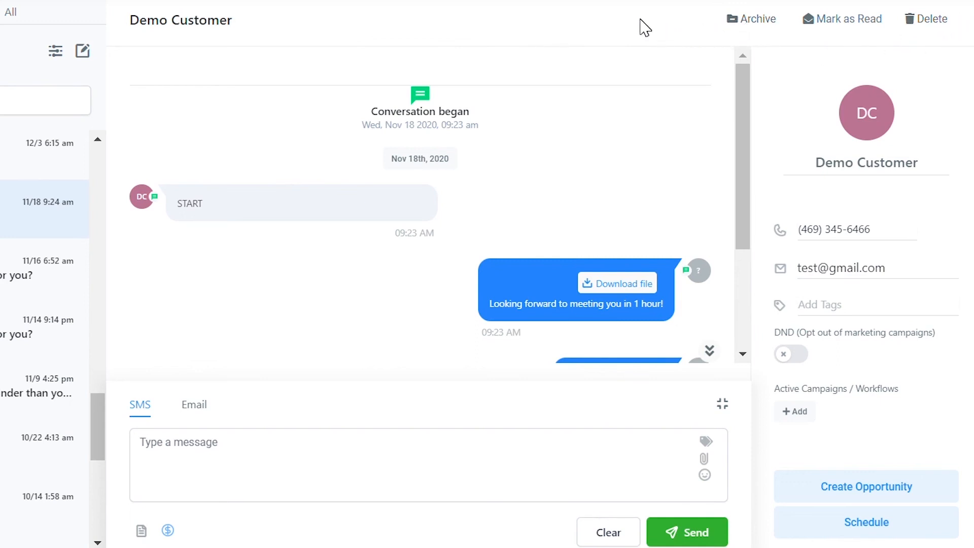